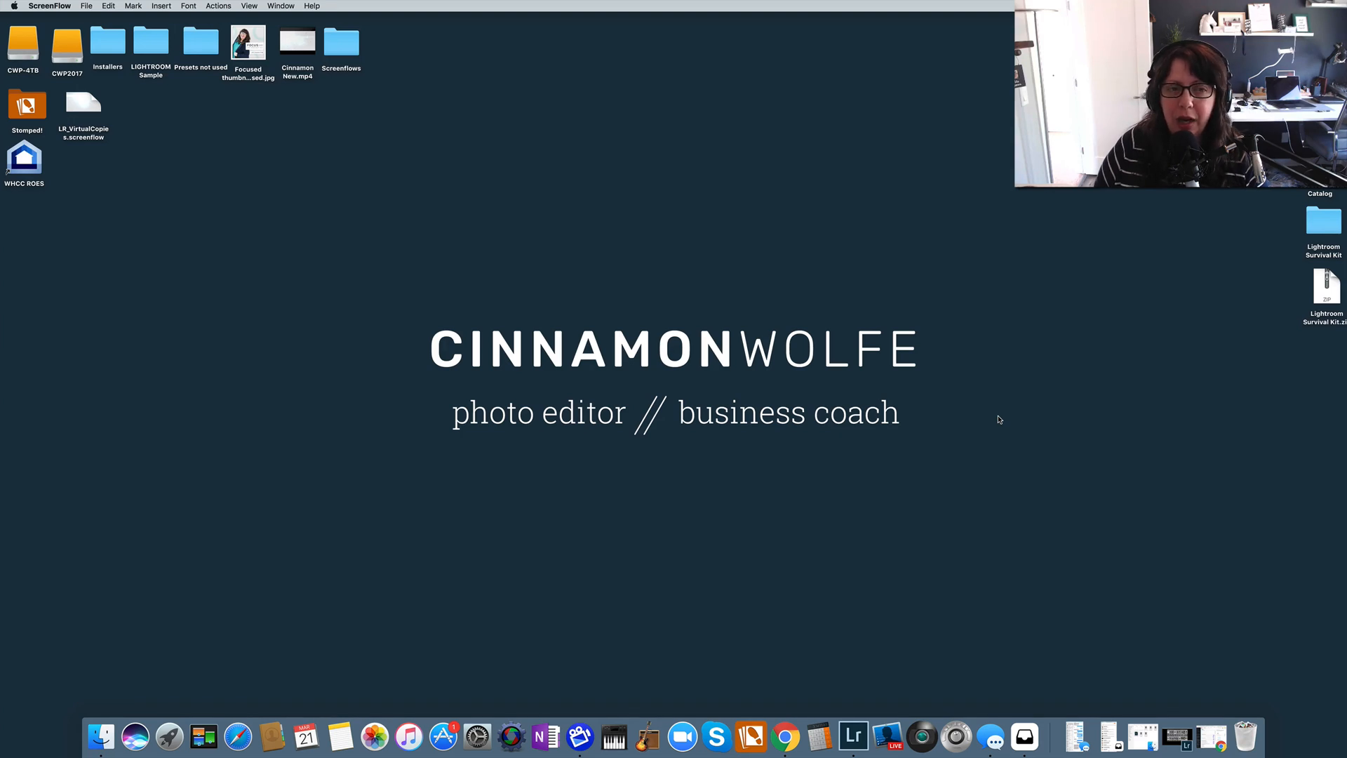
mouse_move(1137, 491)
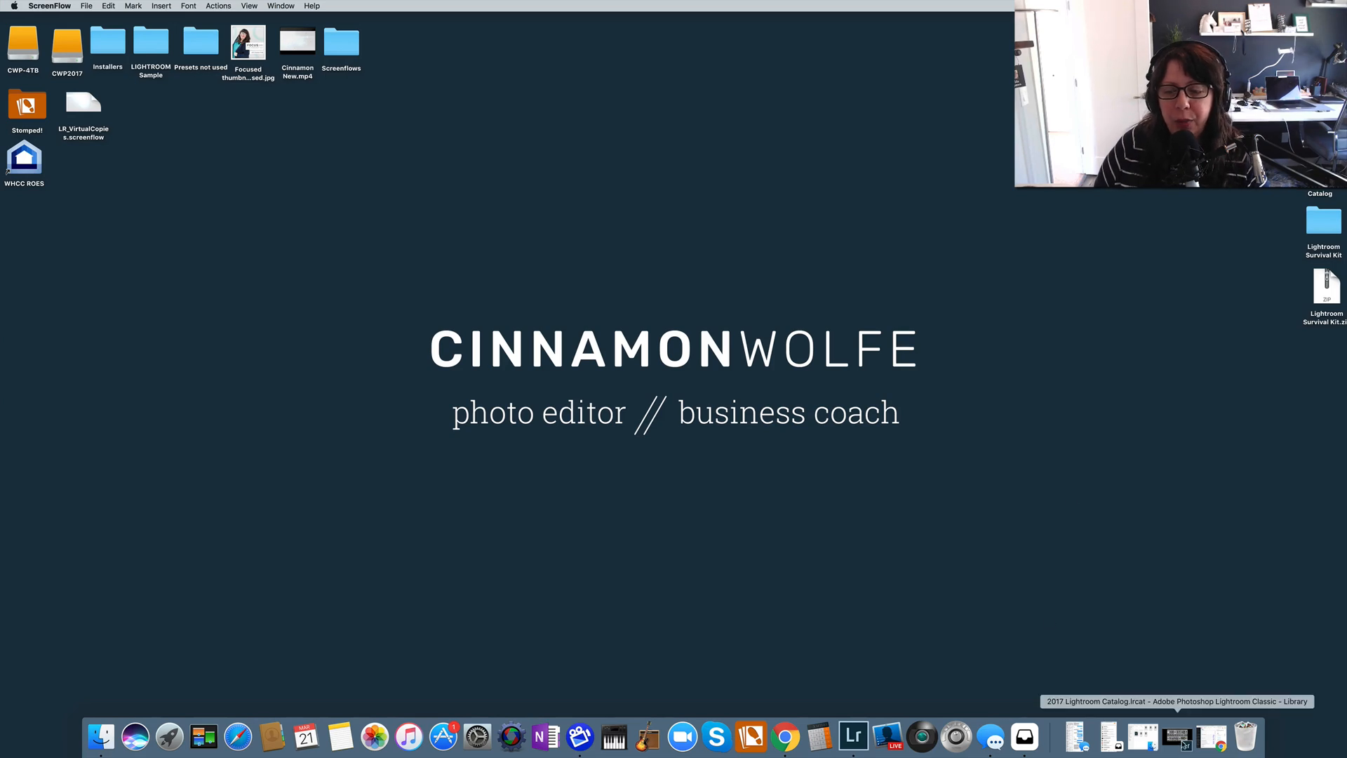
Bring Lightroom's wedding folder grid forward and collapse then re-expand the Catalog panel.
click(851, 736)
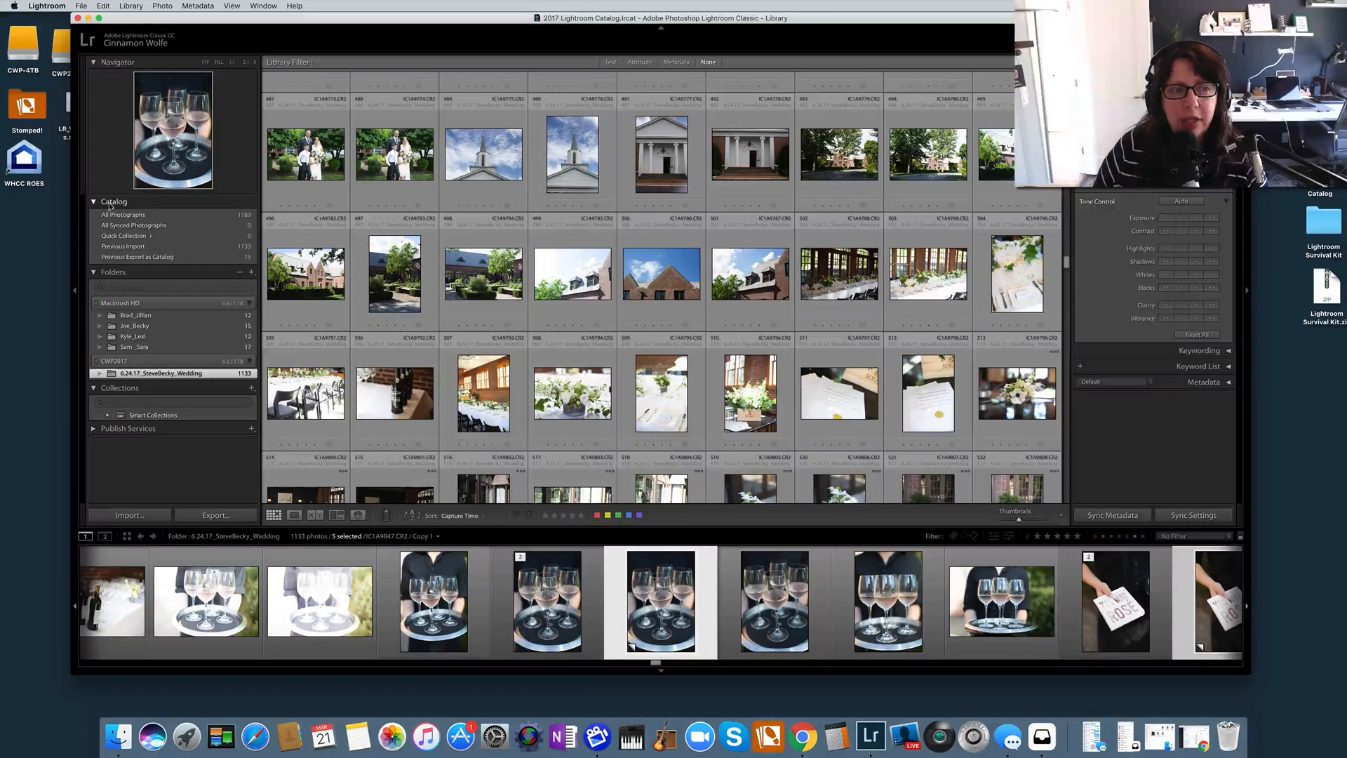
click(93, 201)
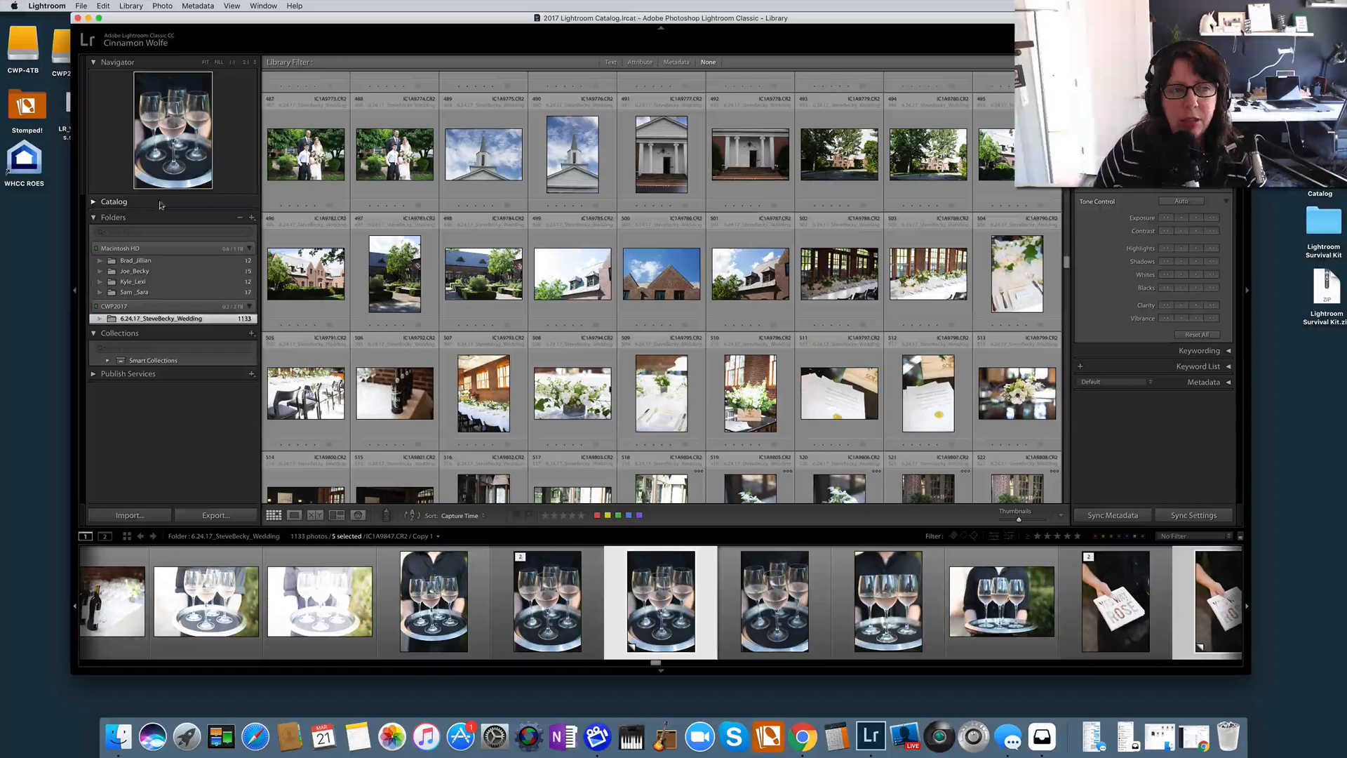
click(94, 202)
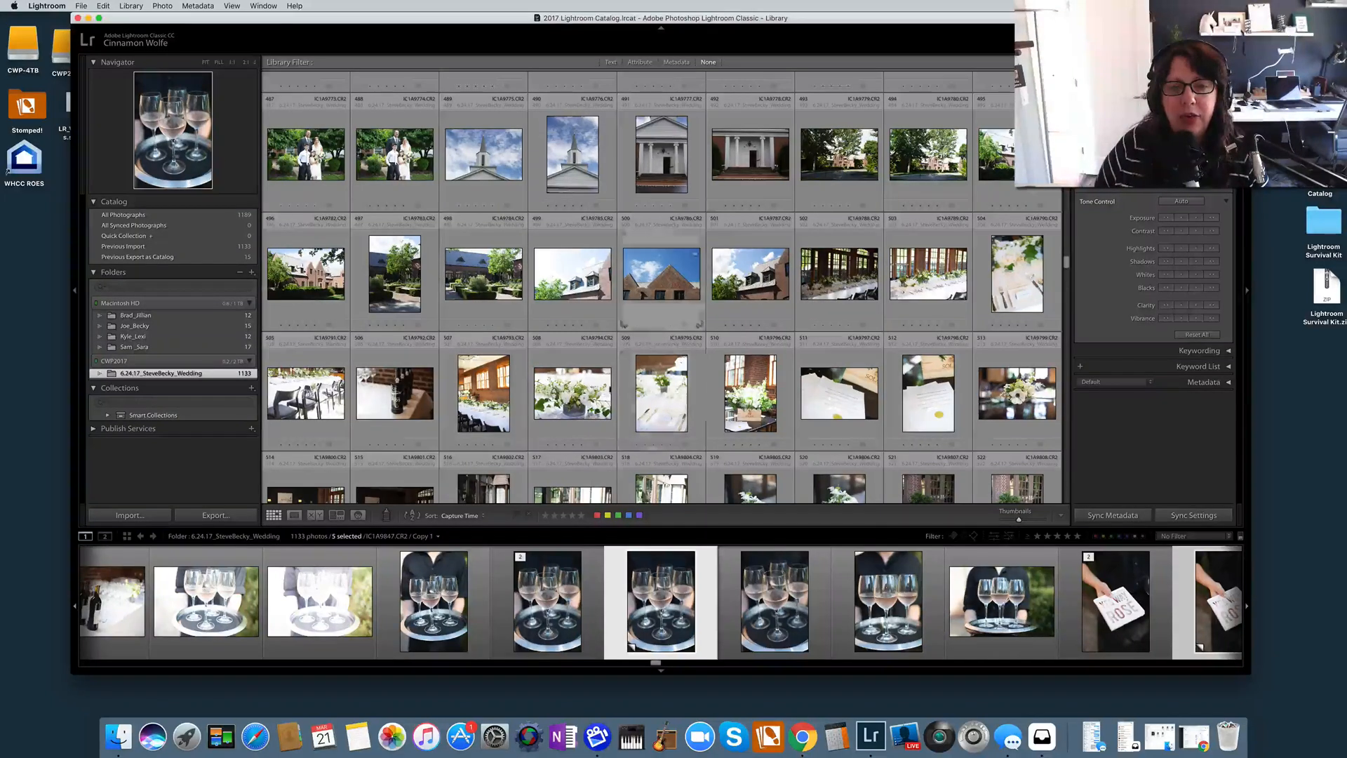
Add the white church photo to the Quick Collection via its context menu.
click(661, 156)
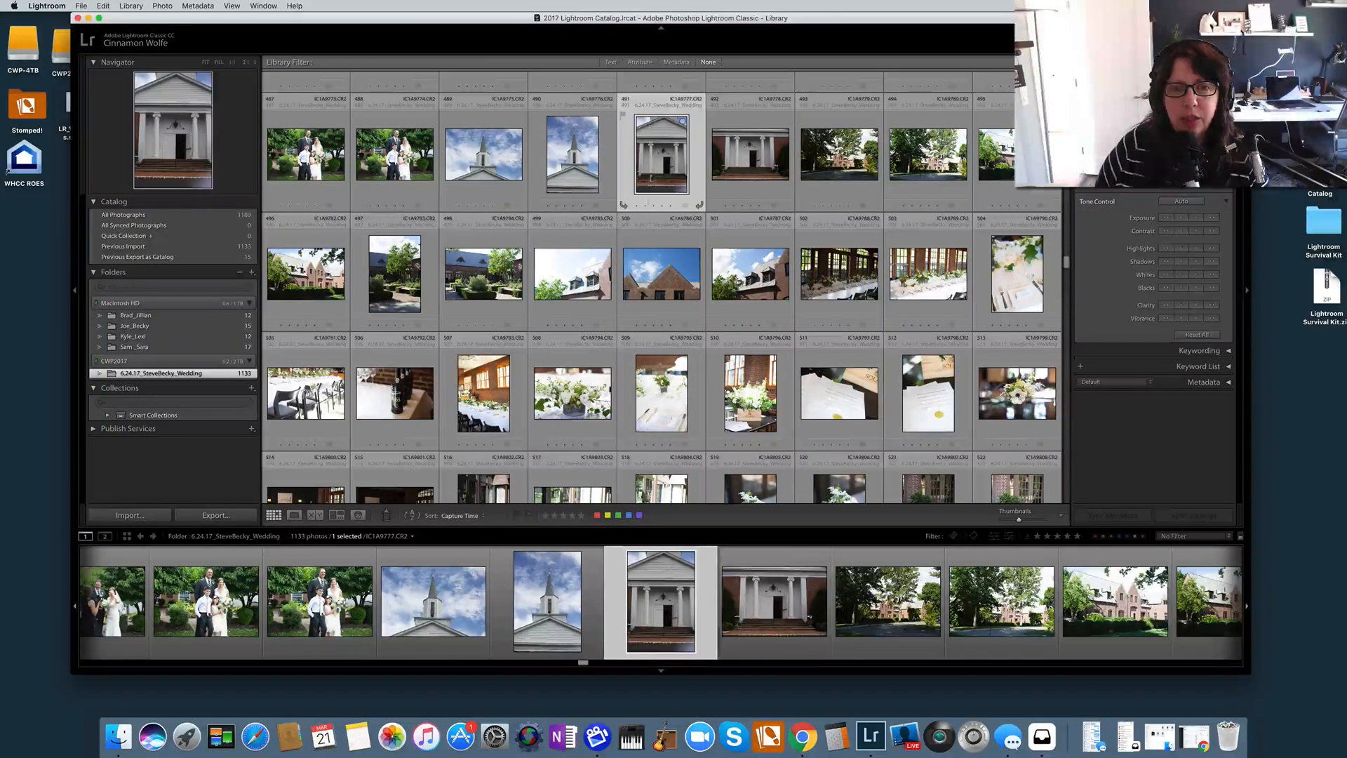
right_click(659, 154)
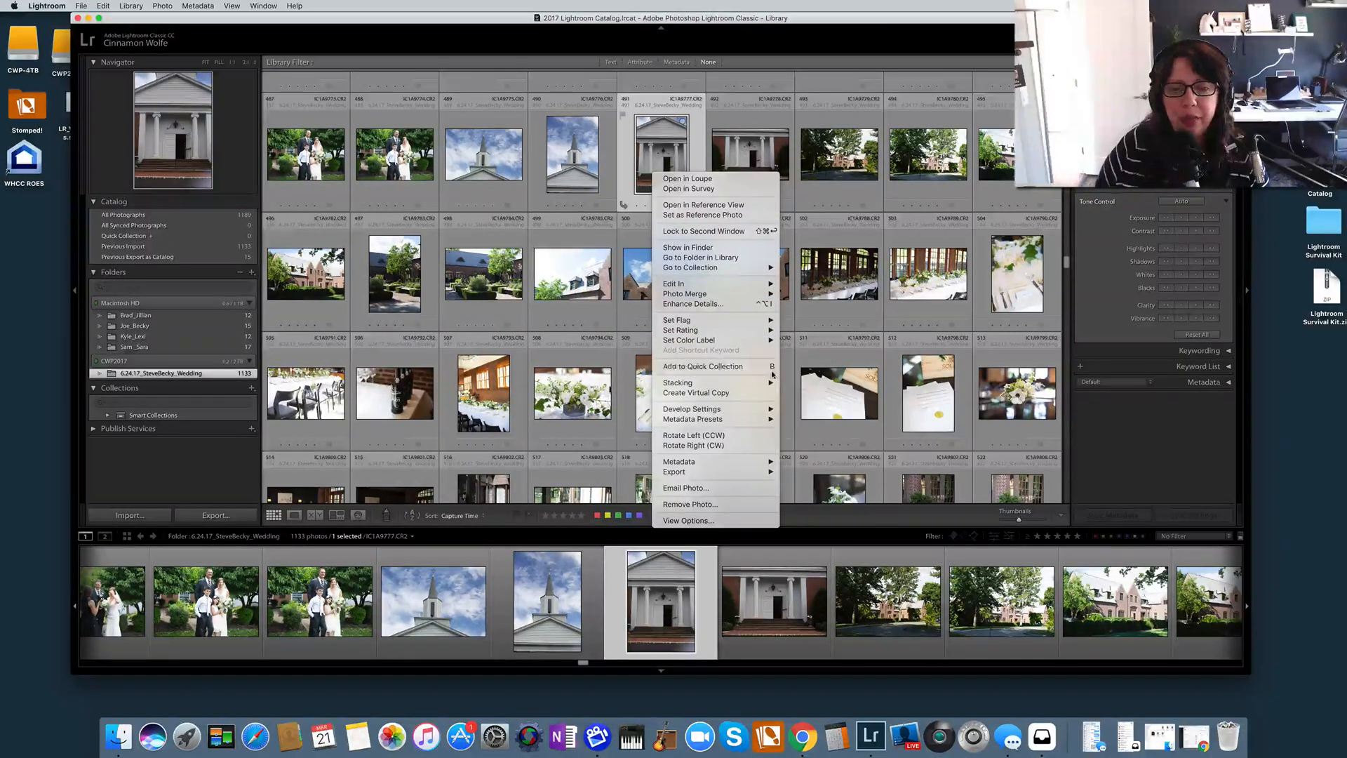
mouse_move(703, 366)
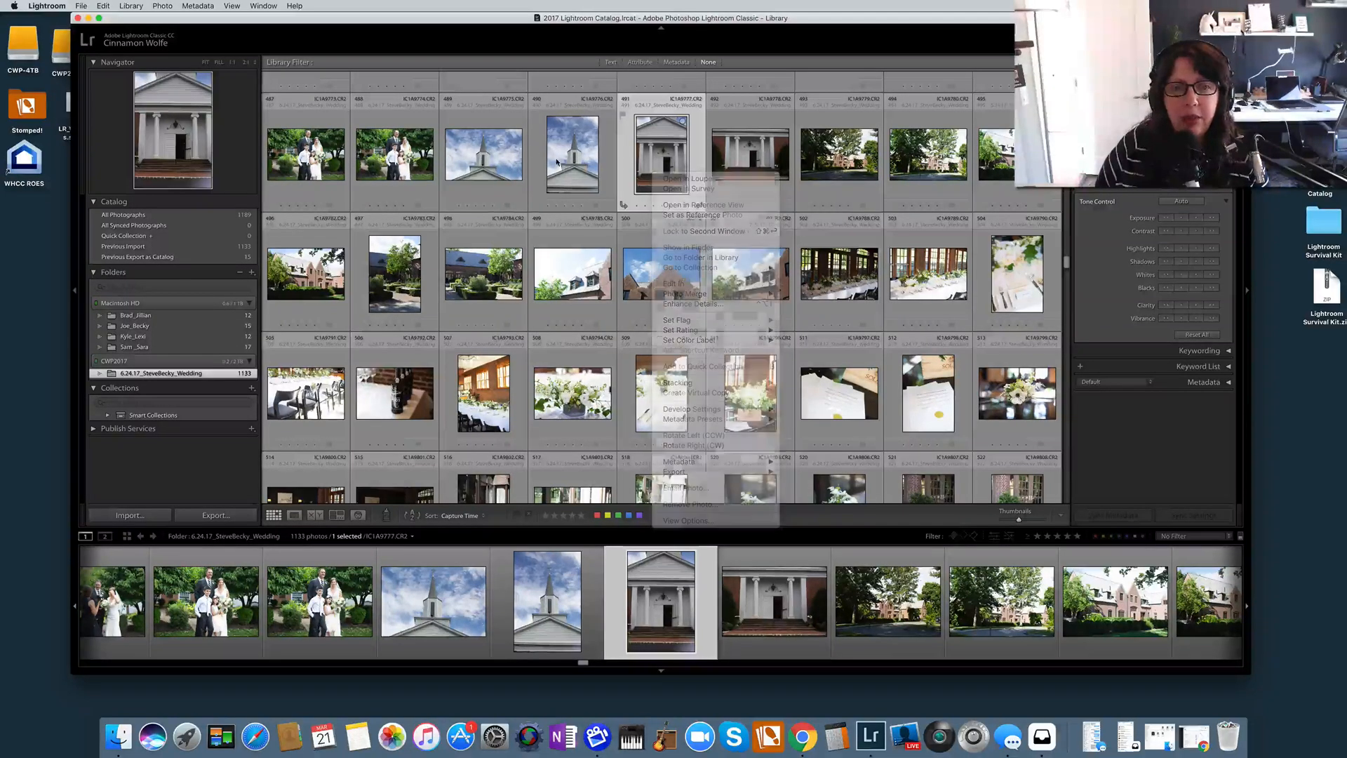
click(572, 154)
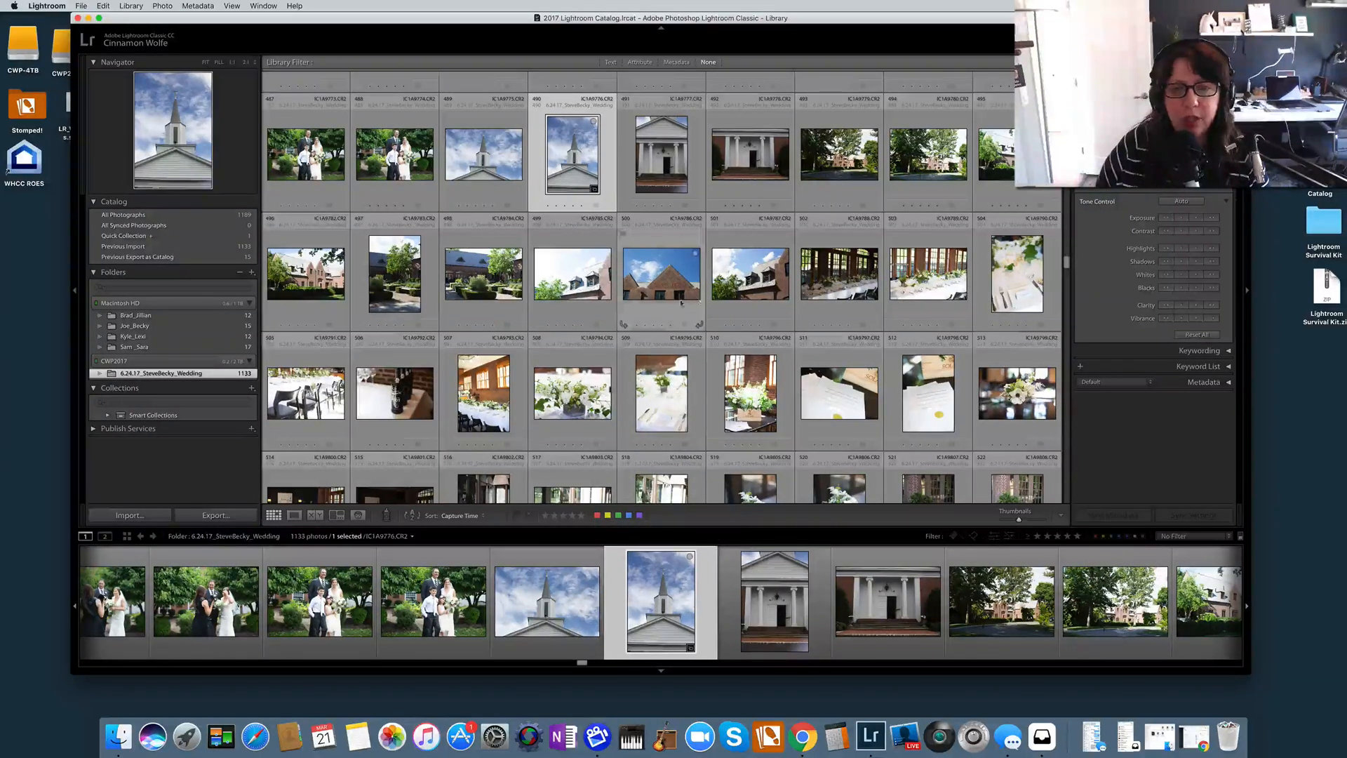
click(661, 273)
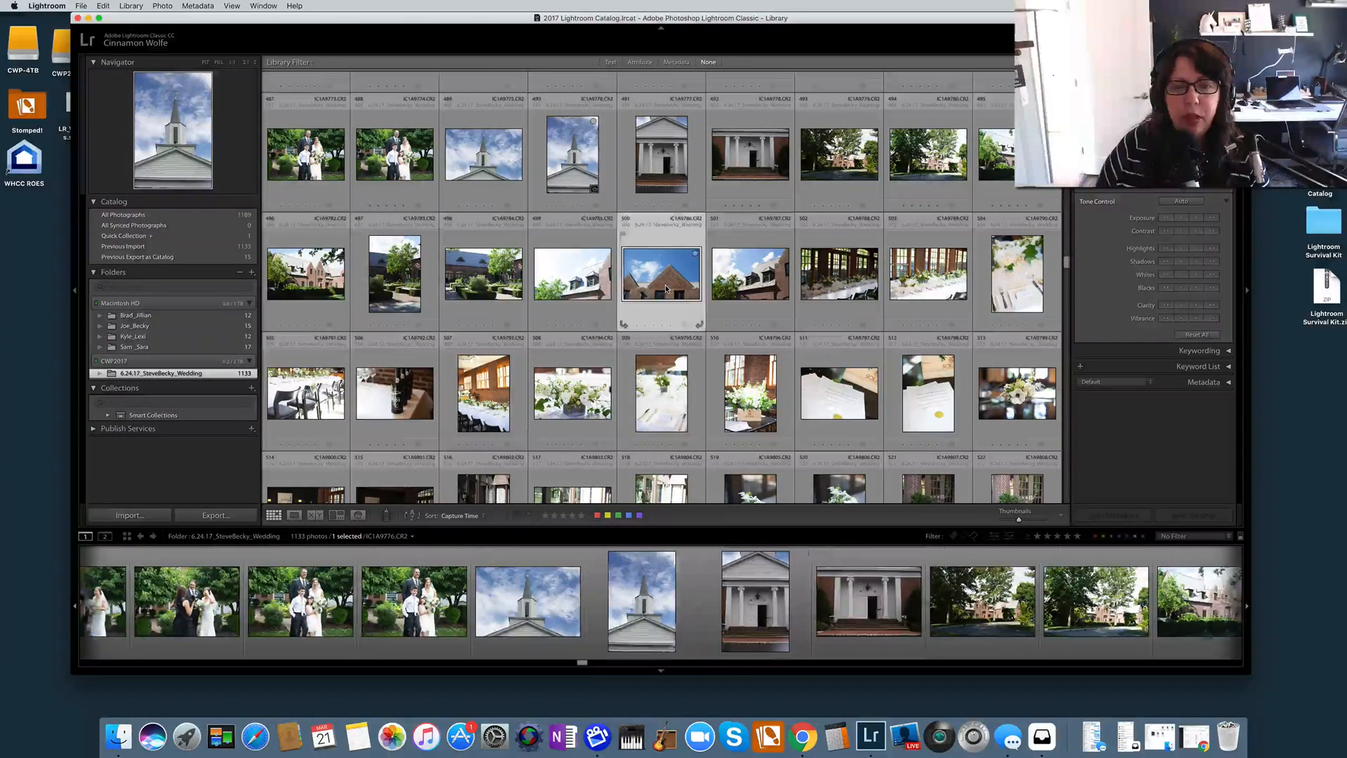
Add the selected brick building photo to the Quick Collection from the Photo menu.
click(161, 7)
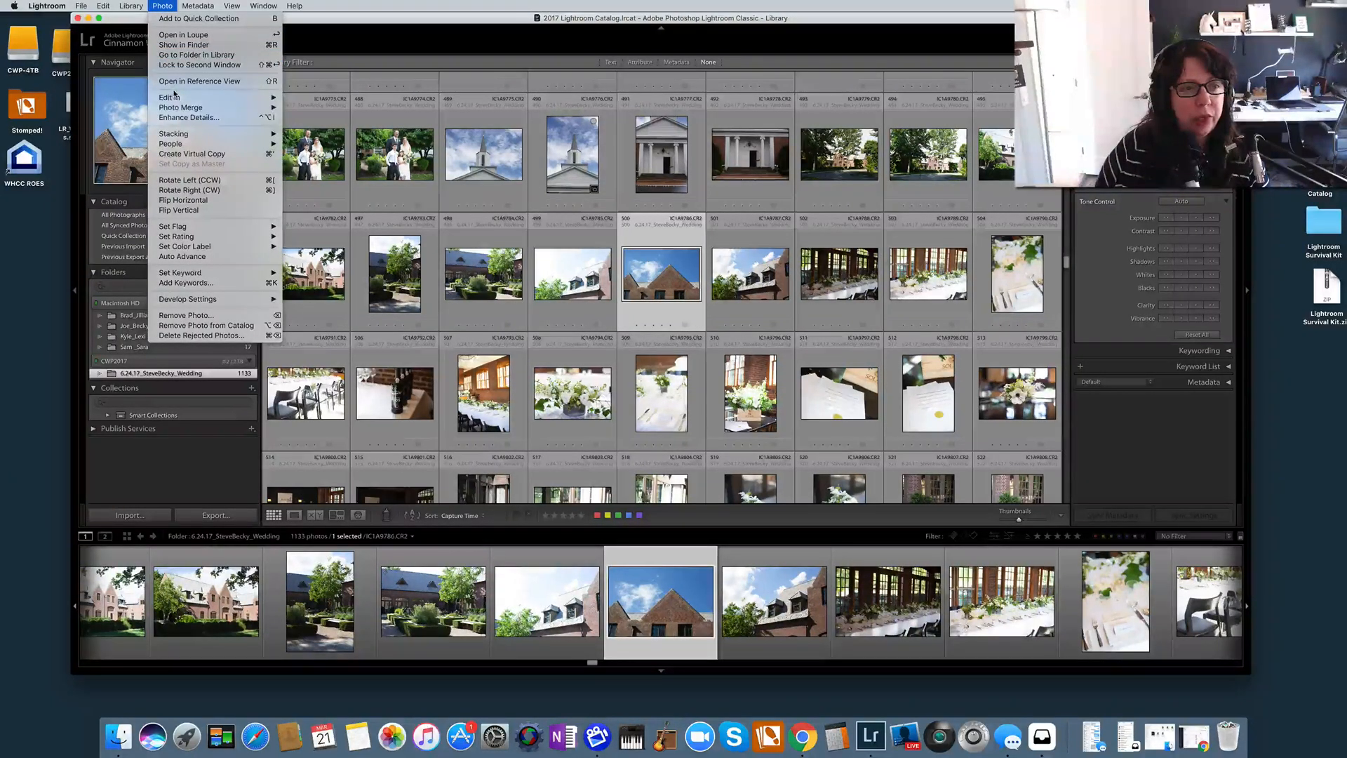
mouse_move(199, 54)
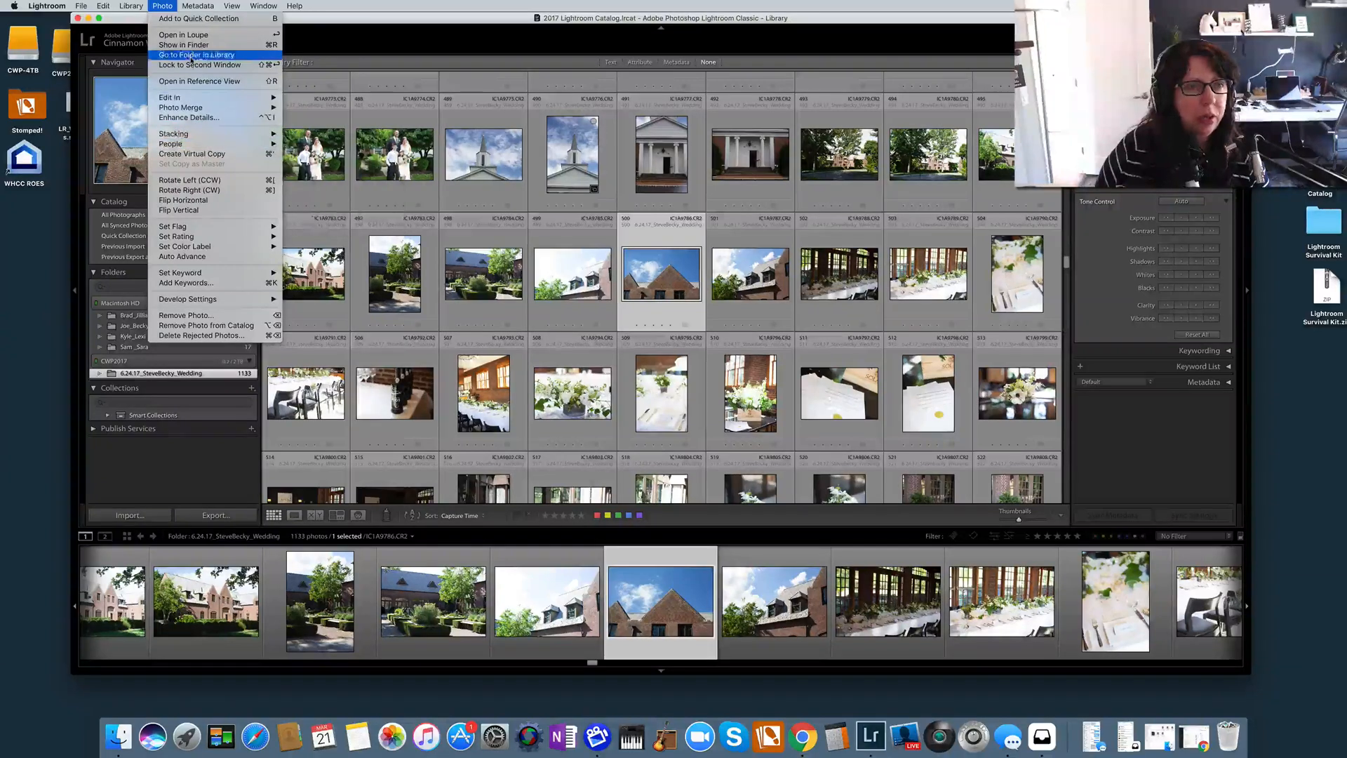
mouse_move(202, 19)
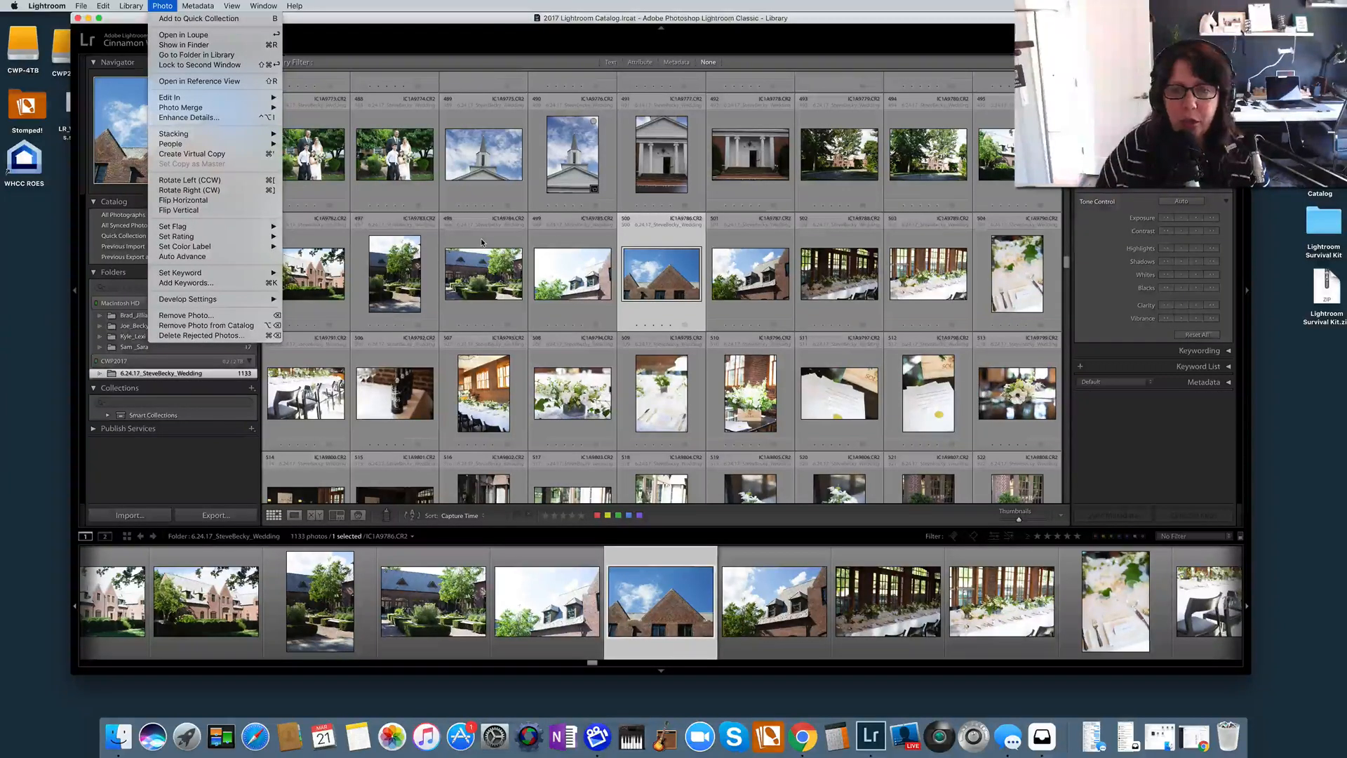
click(731, 512)
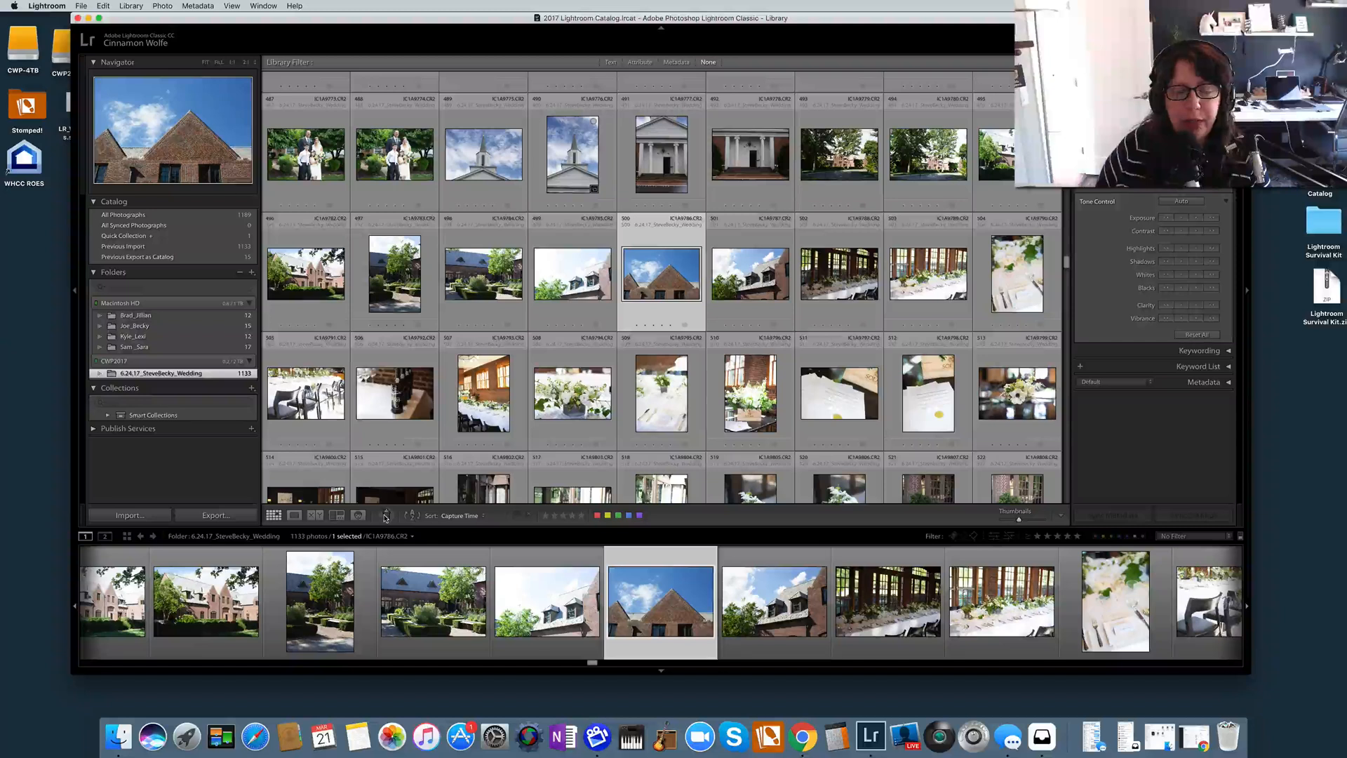
Paint reception table and glassware photos into the Quick Collection with the Painter tool.
click(384, 516)
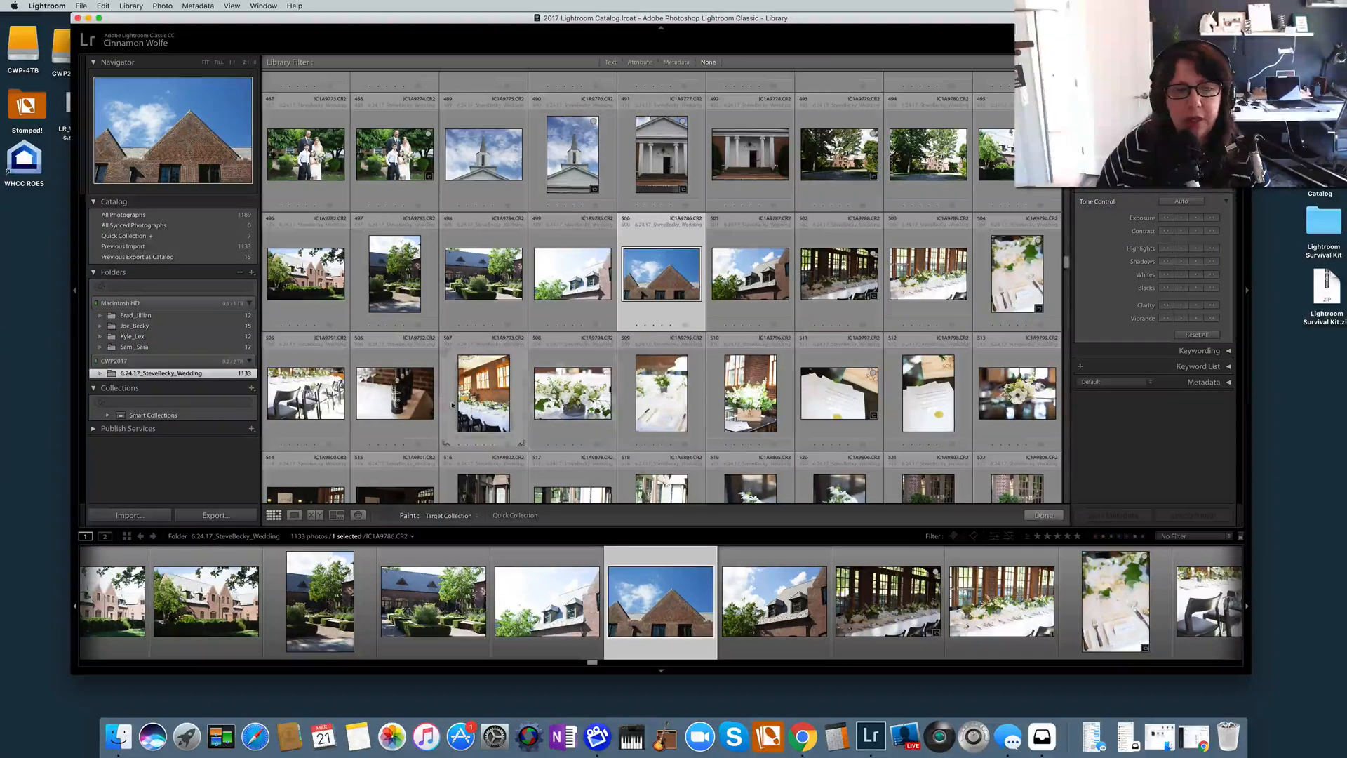
scroll(down, 3)
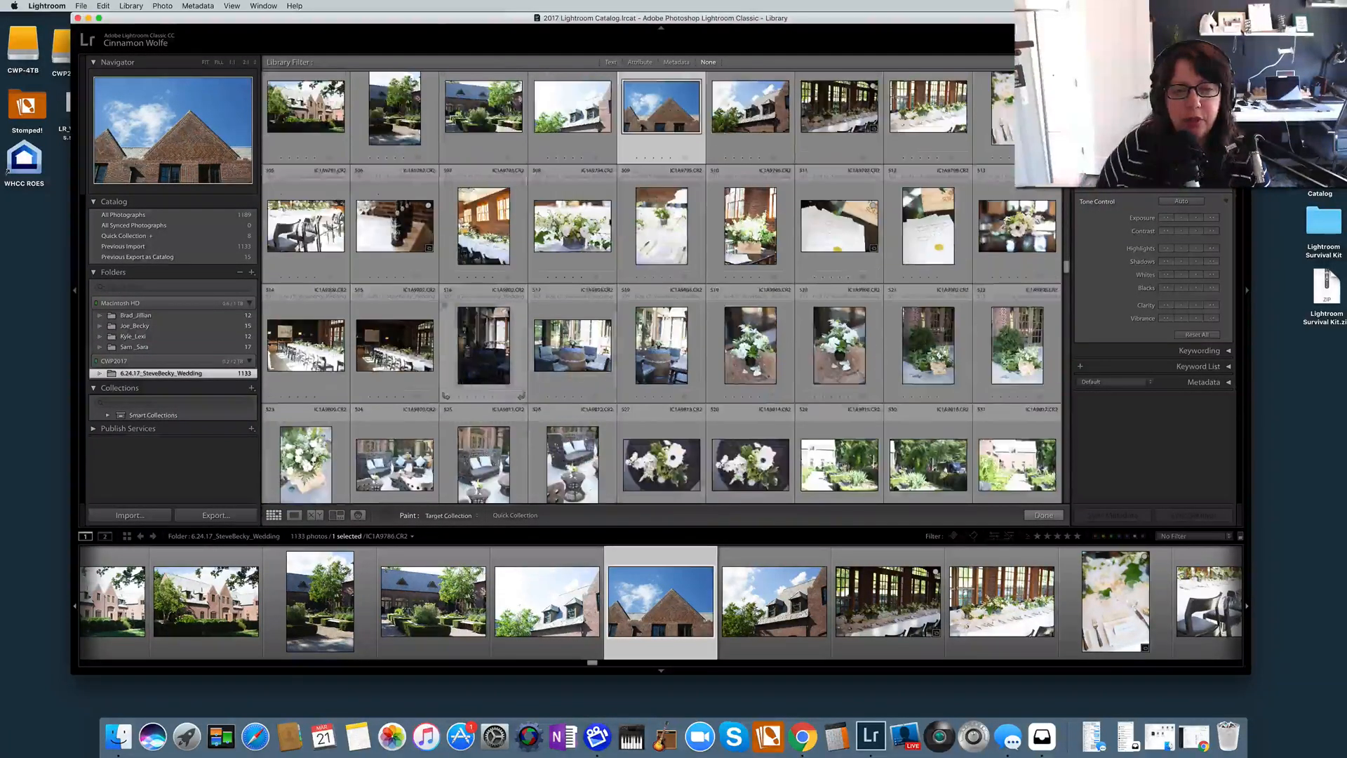
scroll(down, 3)
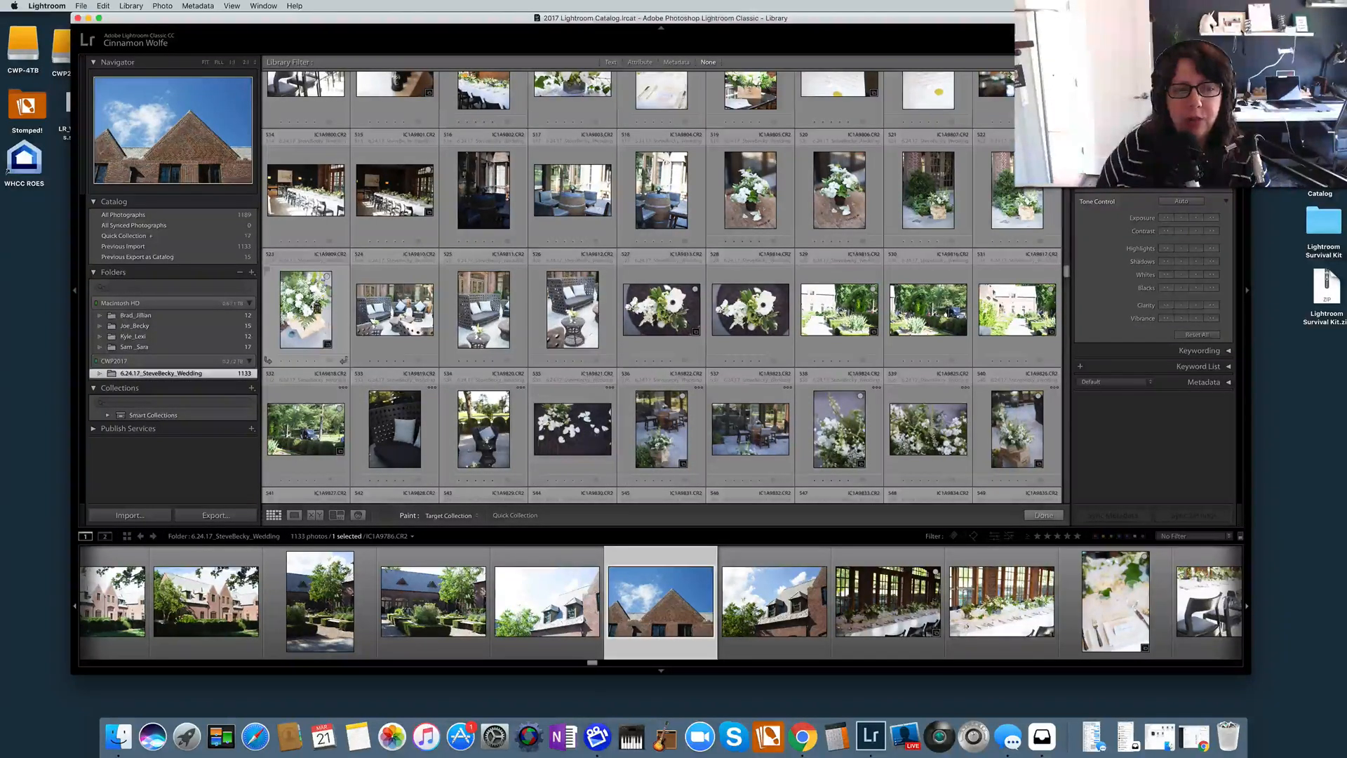
scroll(down, 3)
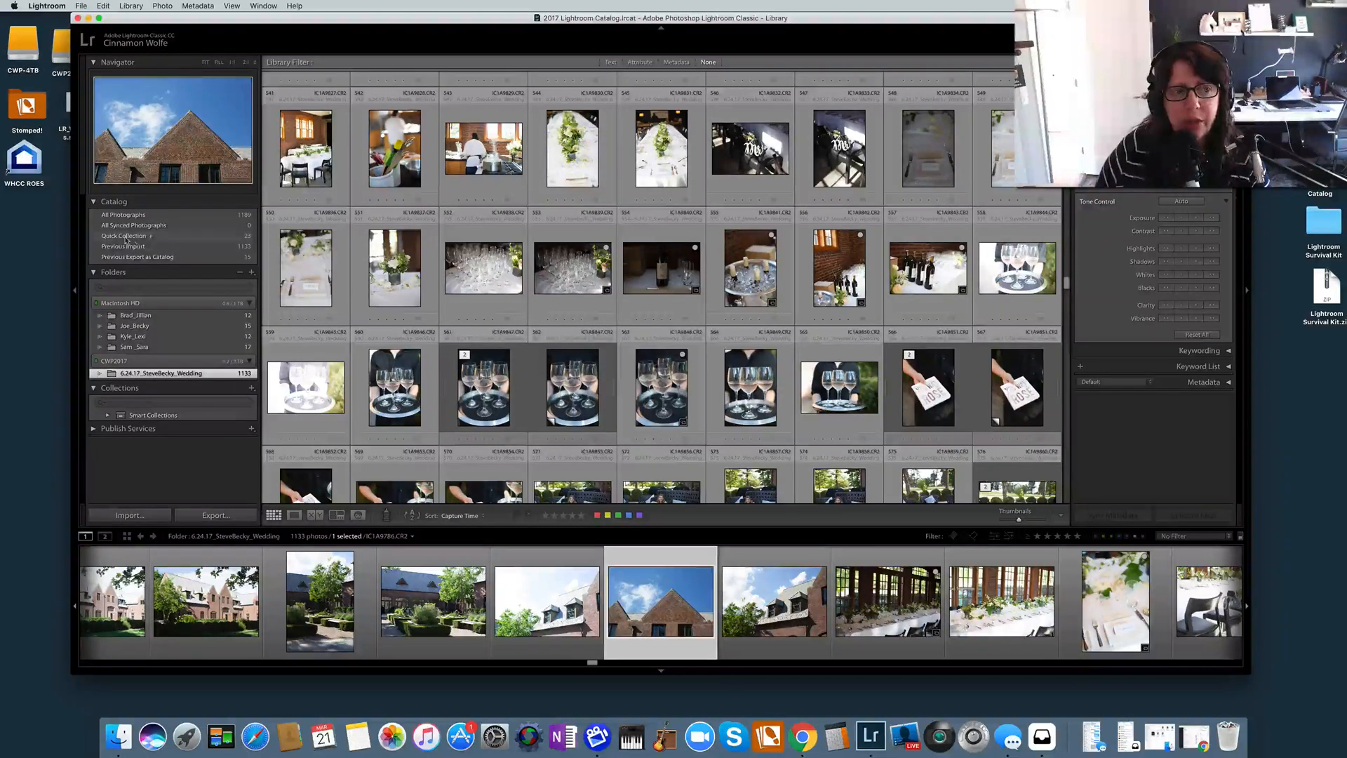
Open the Quick Collection's 23 photos and keep the sort set to Custom Order.
click(126, 236)
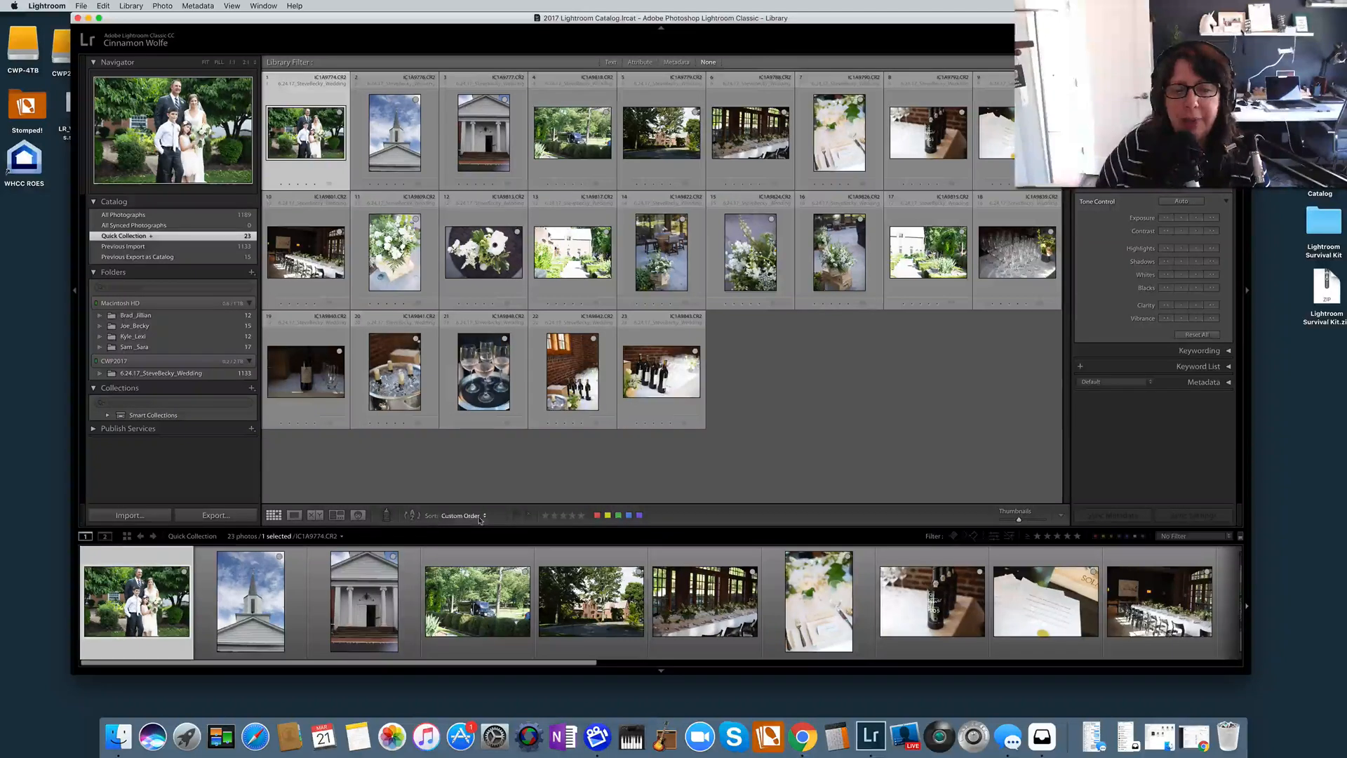
click(462, 514)
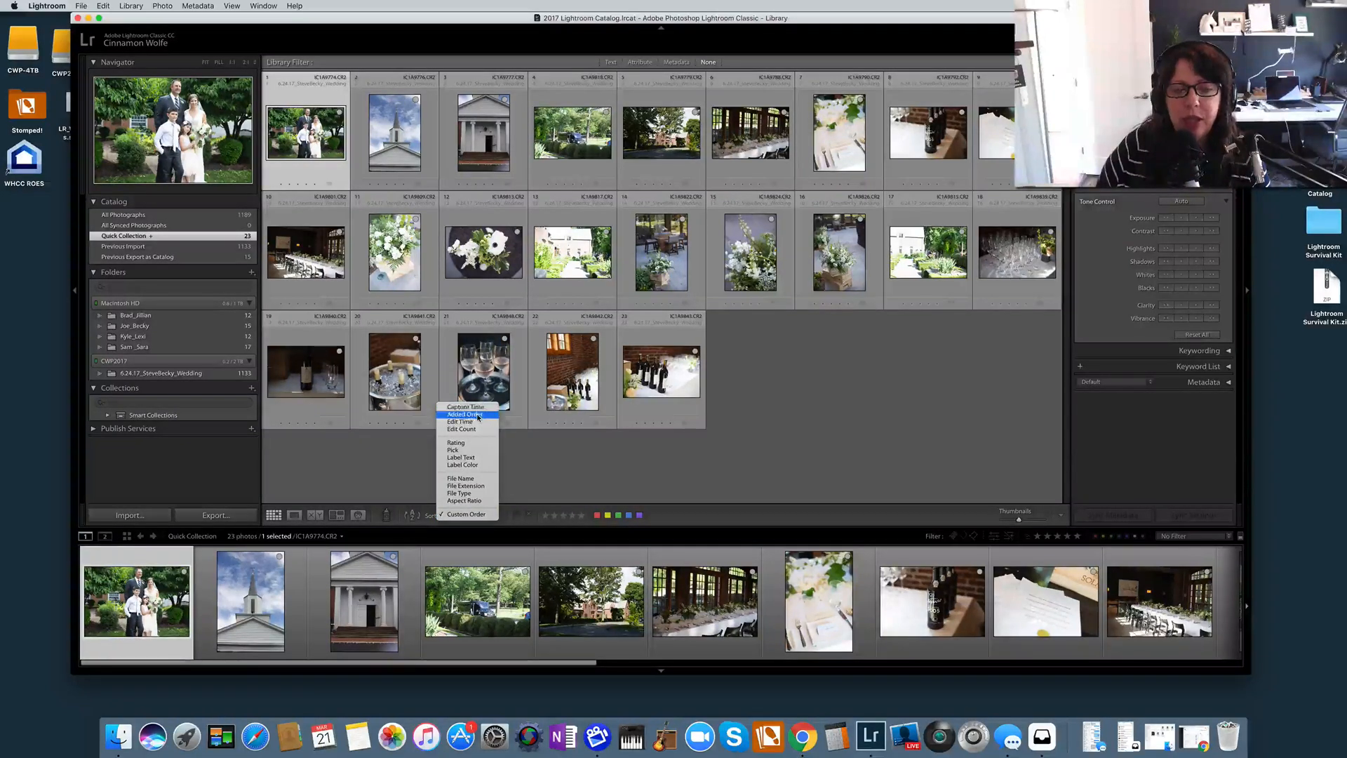